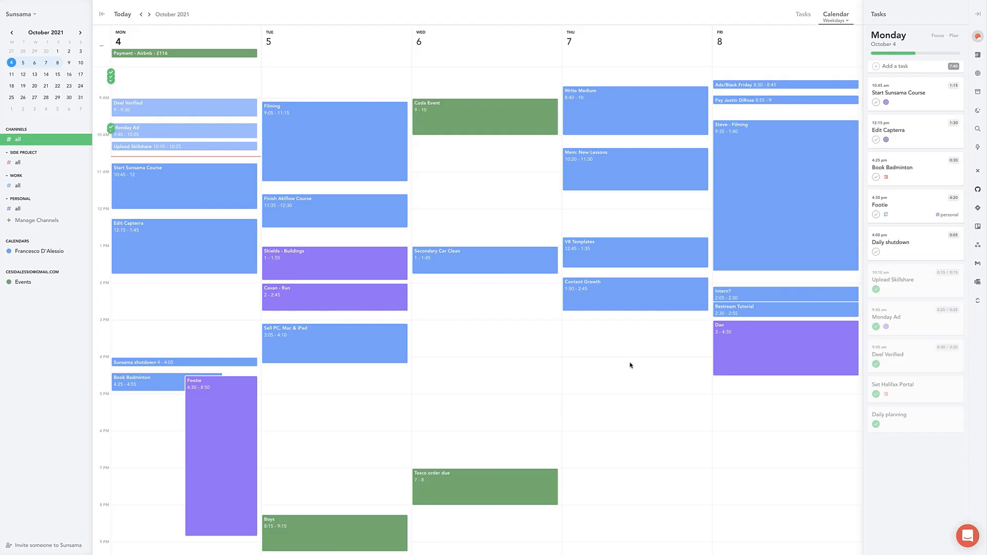
pyautogui.moveTo(565, 326)
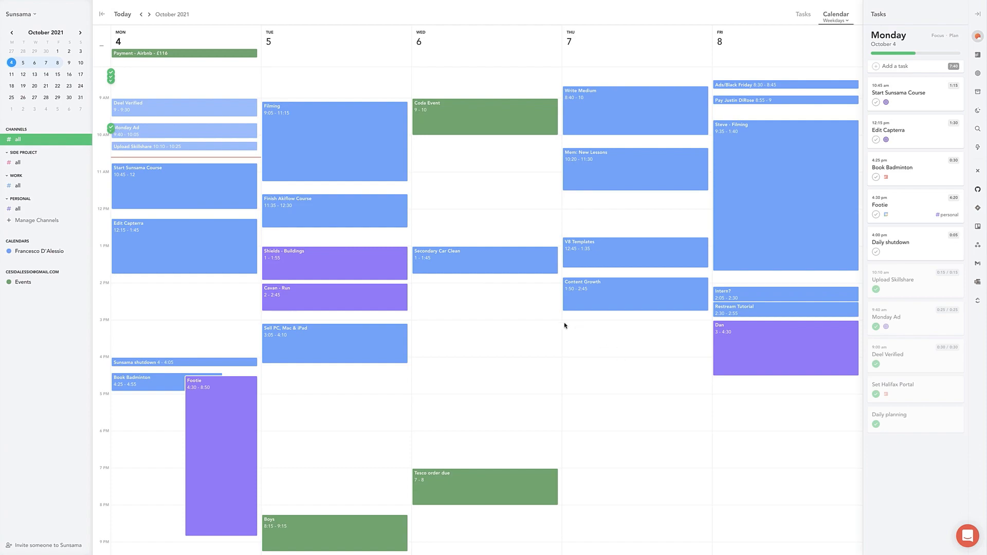